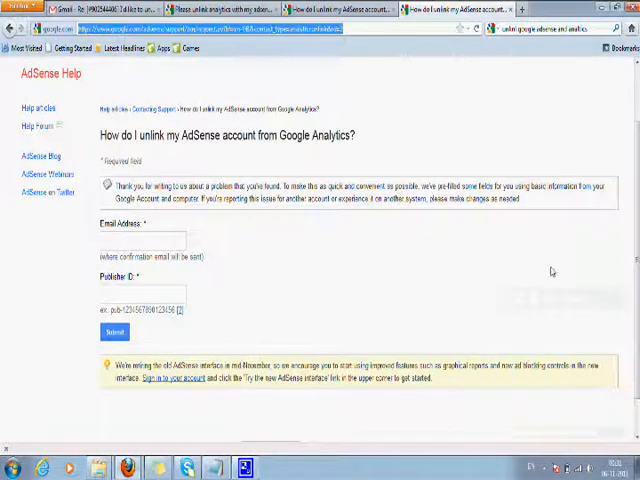
mouse_move(518, 143)
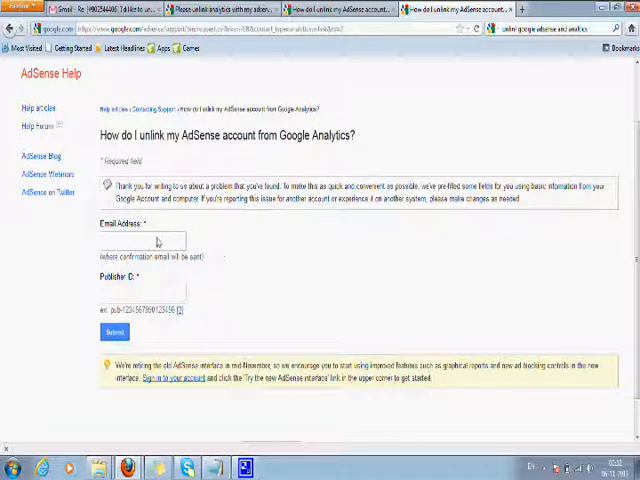
mouse_move(238, 330)
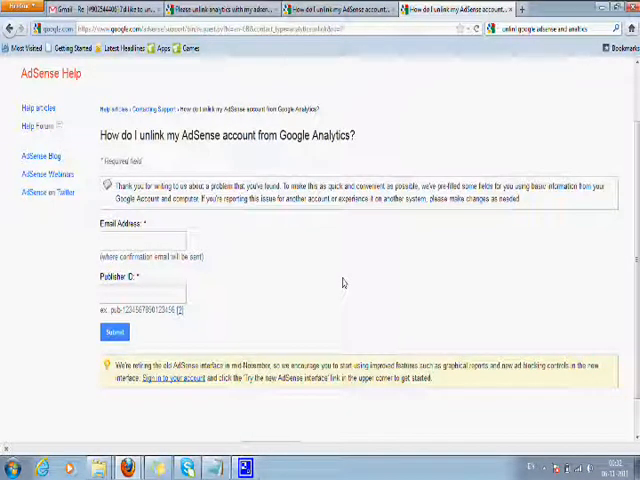
mouse_move(266, 79)
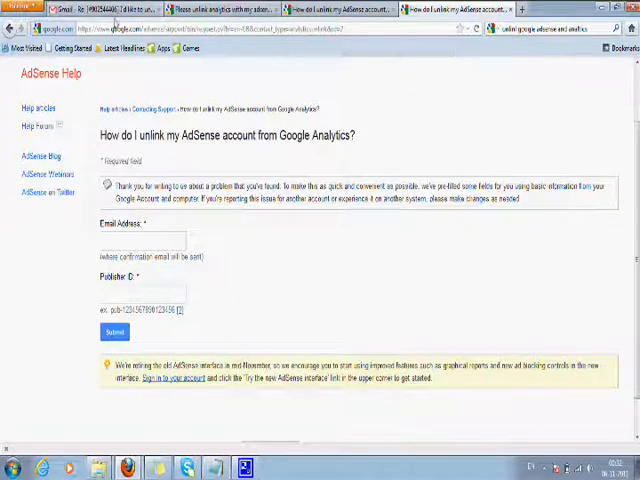
Switch to the Gmail tab showing the email confirming AdSense was unlinked from Analytics
click(45, 9)
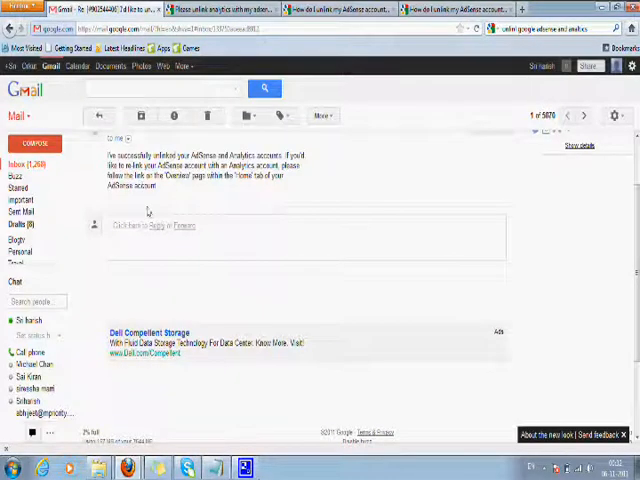